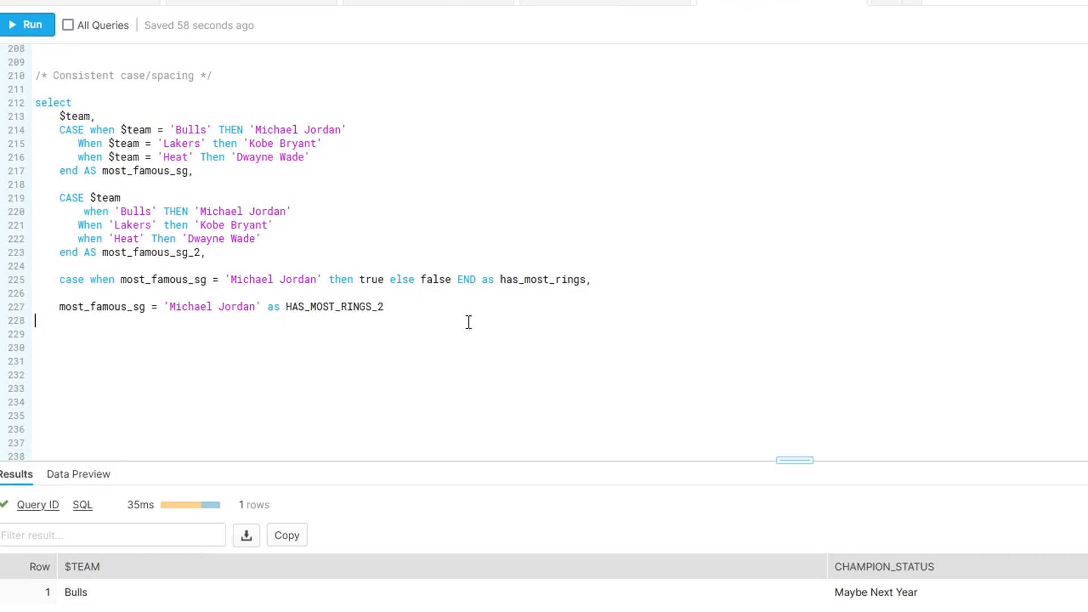
mouse_move(406, 316)
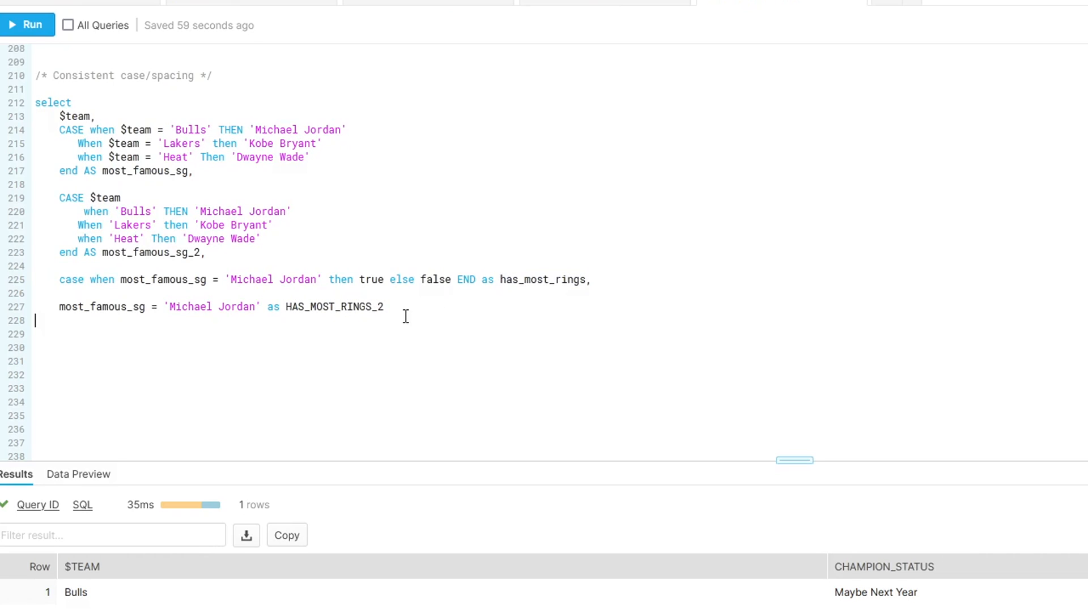
Step: Select the inconsistently formatted CASE query on lines 211–227 with Ctrl+A
key("ctrl+a")
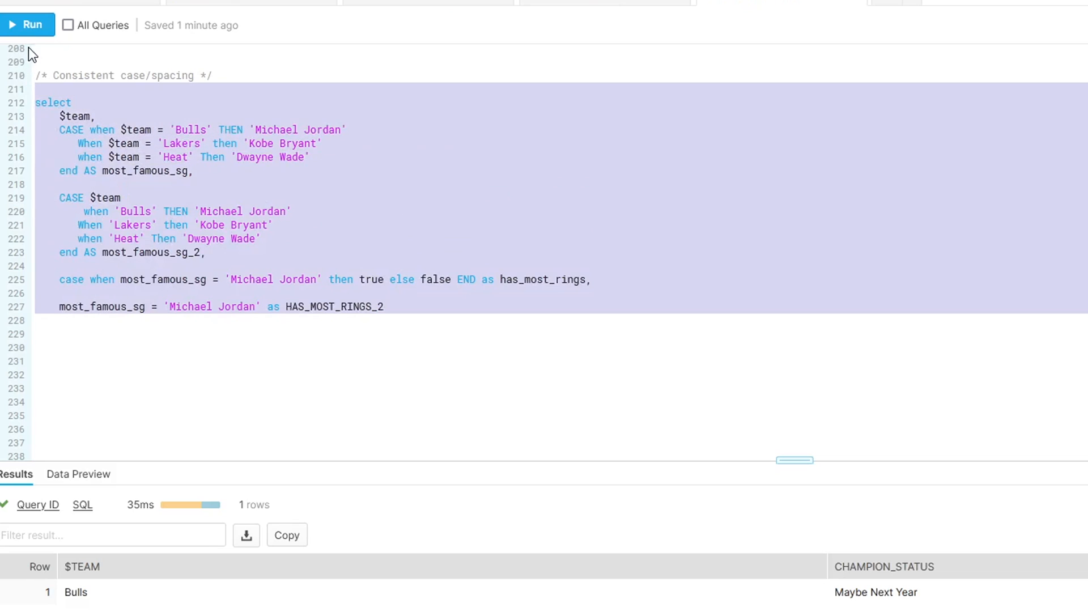
Step: Run the selected query, returning Bulls, Michael Jordan twice and TRUE
left_click(28, 24)
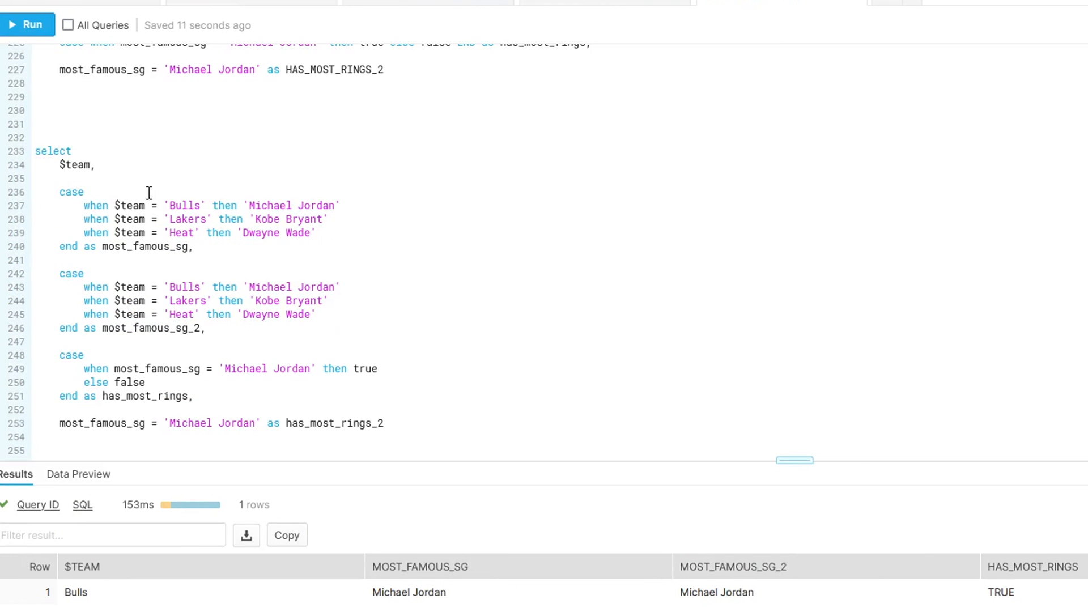
Step: Run the lowercase rewrite on lines 233–253, returning the same Bulls, Michael Jordan, TRUE row
double_click(71, 192)
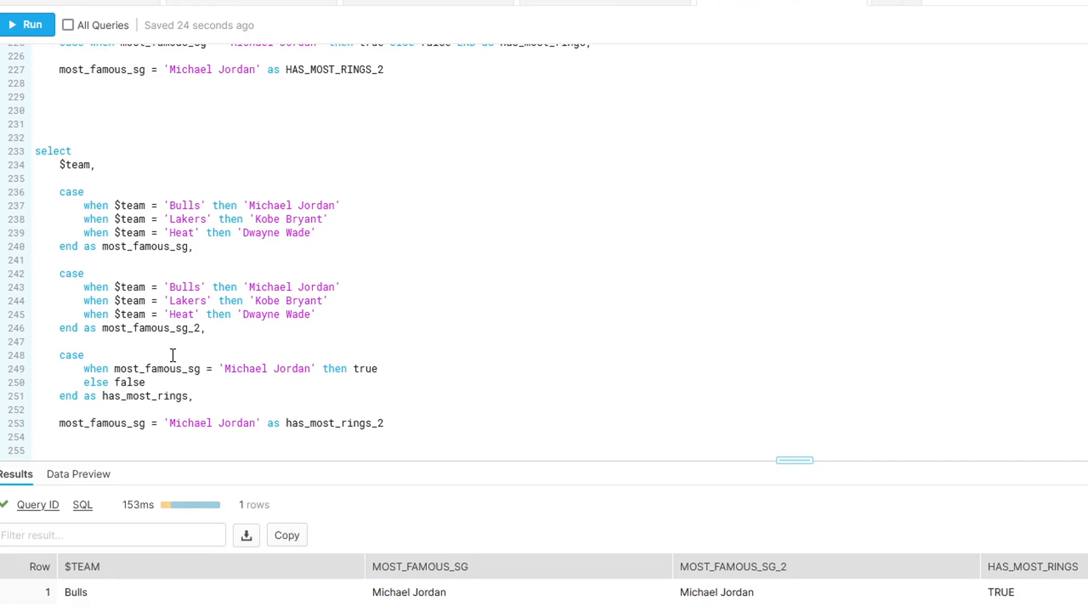
mouse_move(93, 223)
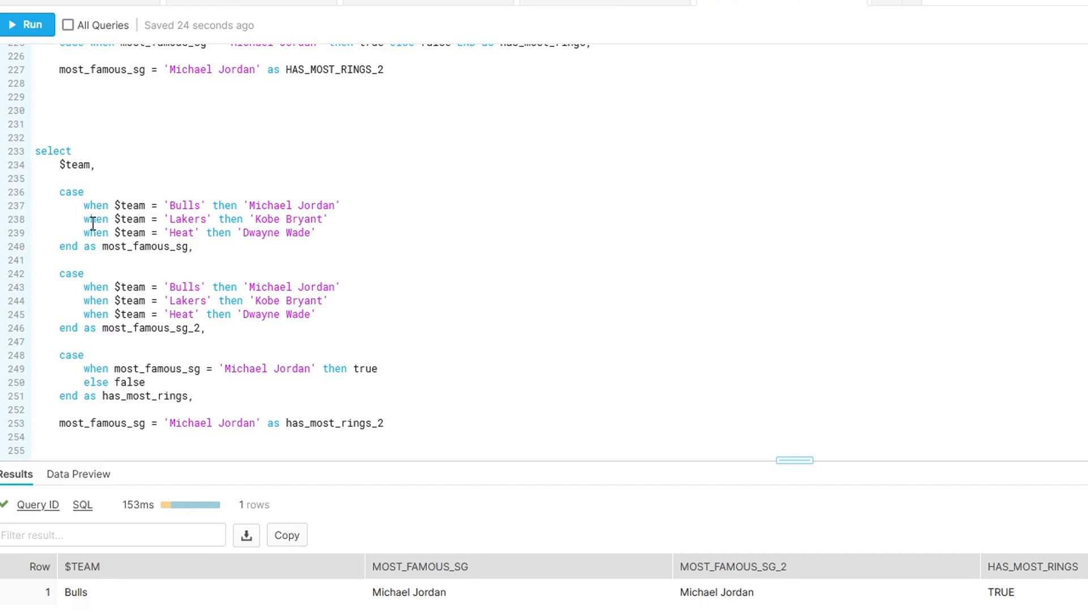
left_click_drag(61, 191, 136, 220)
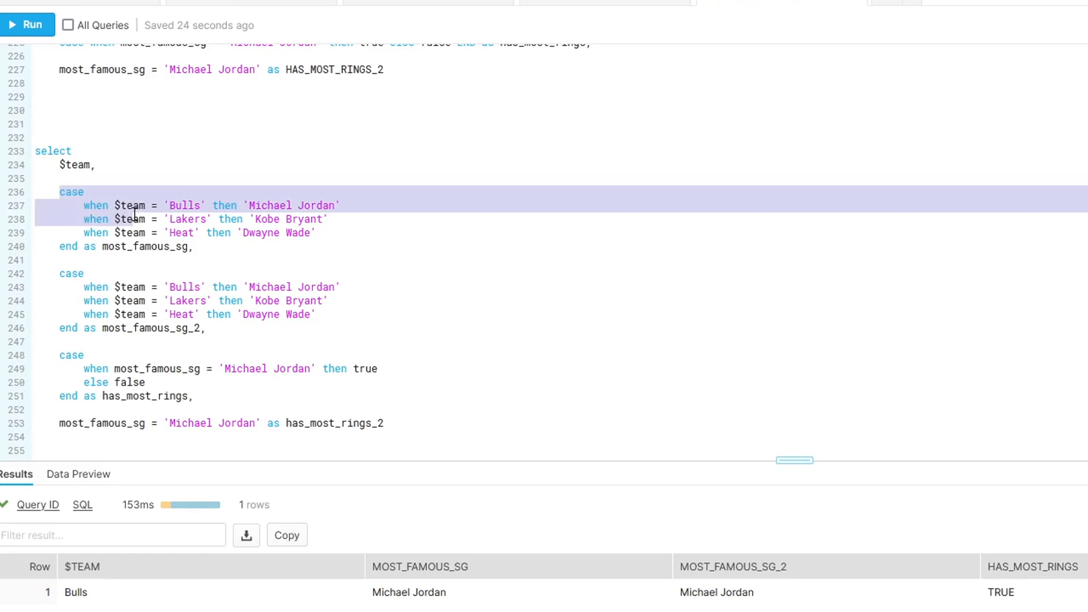
left_click(223, 205)
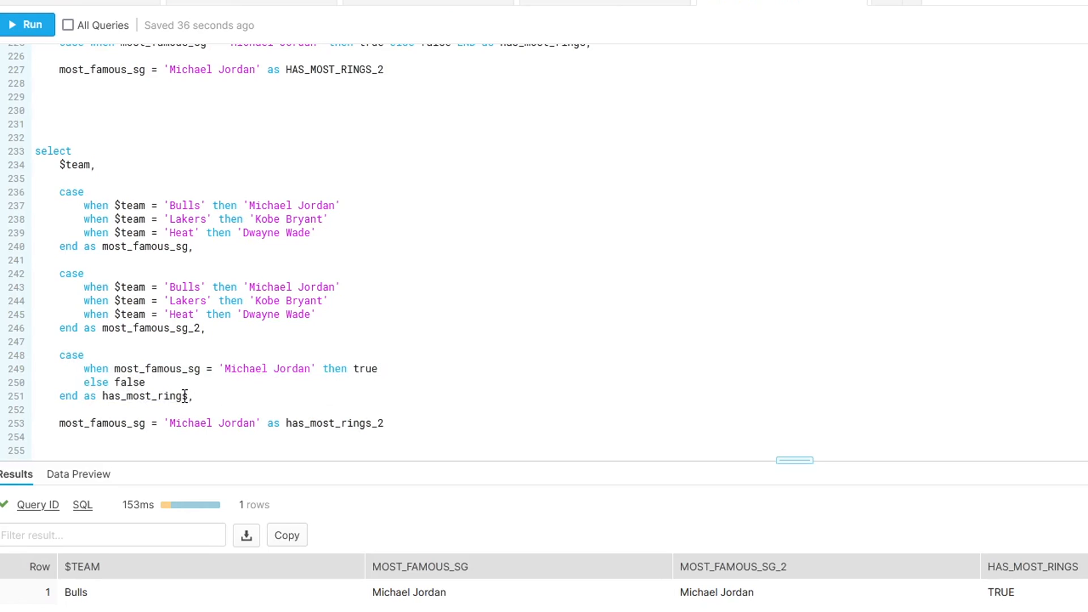
double_click(145, 396)
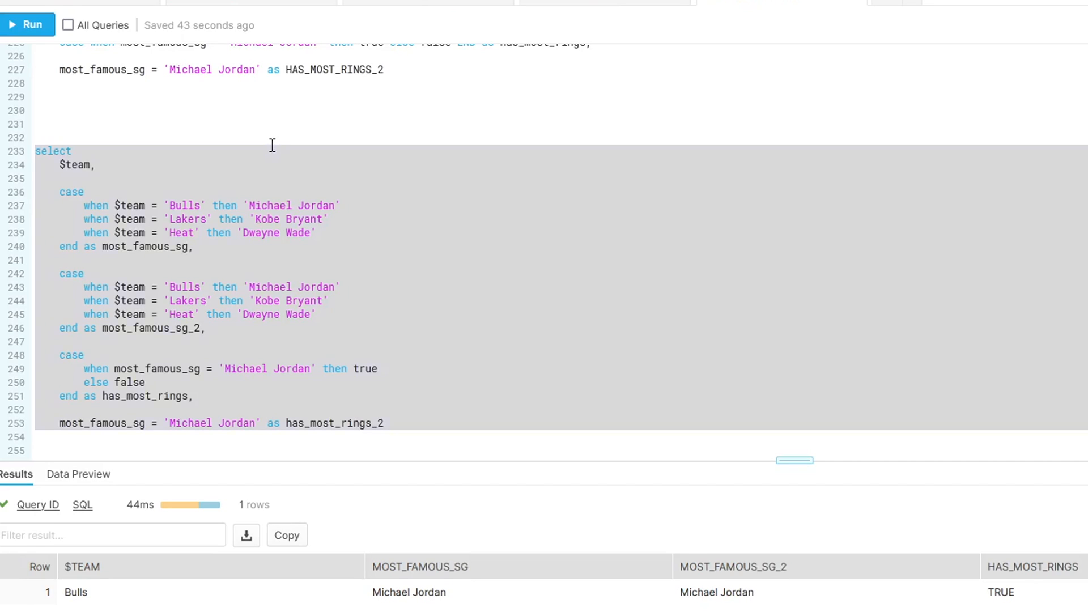
left_click(35, 124)
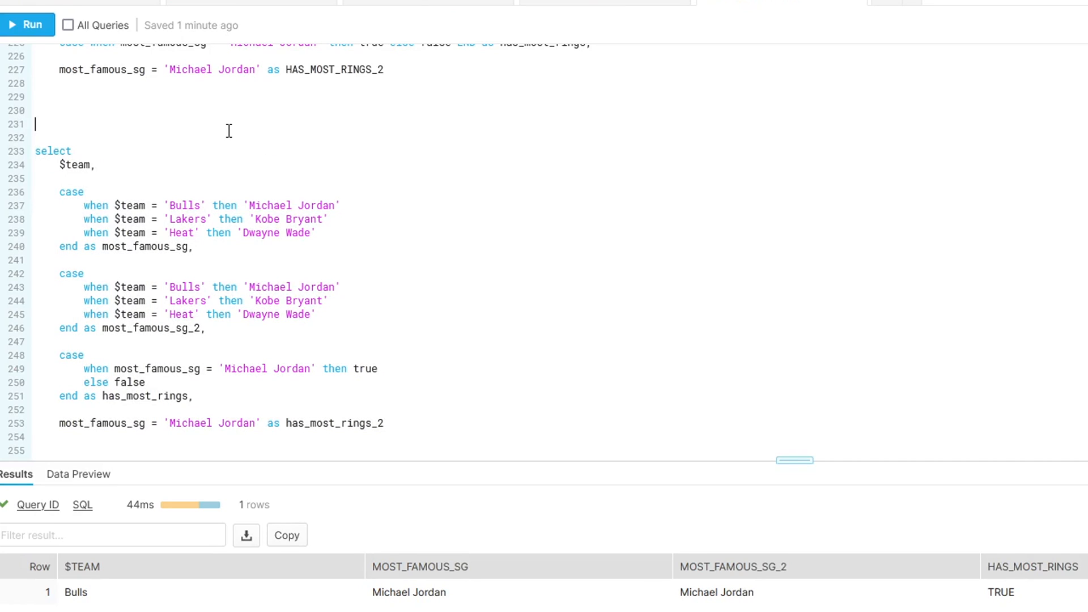